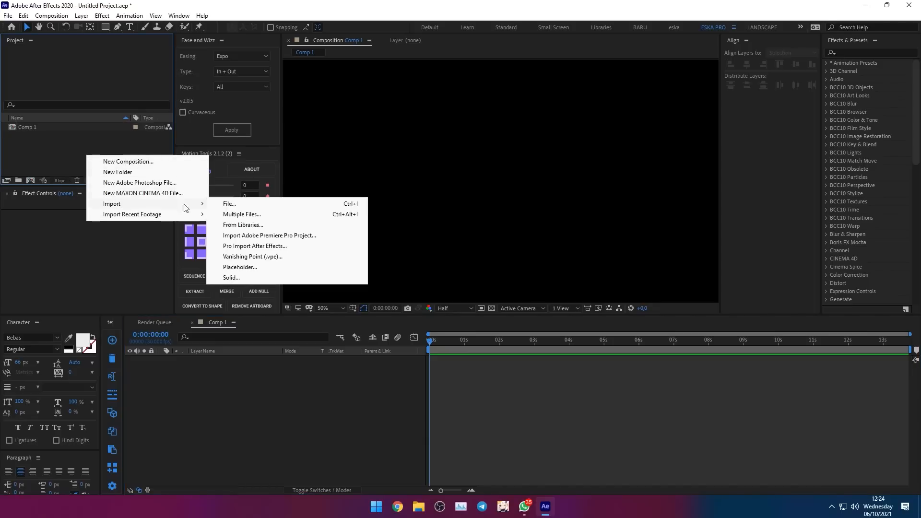
Import the nino.mov clip from the Videos folder into the project.
{"action": "left_click", "coordinate": [229, 203]}
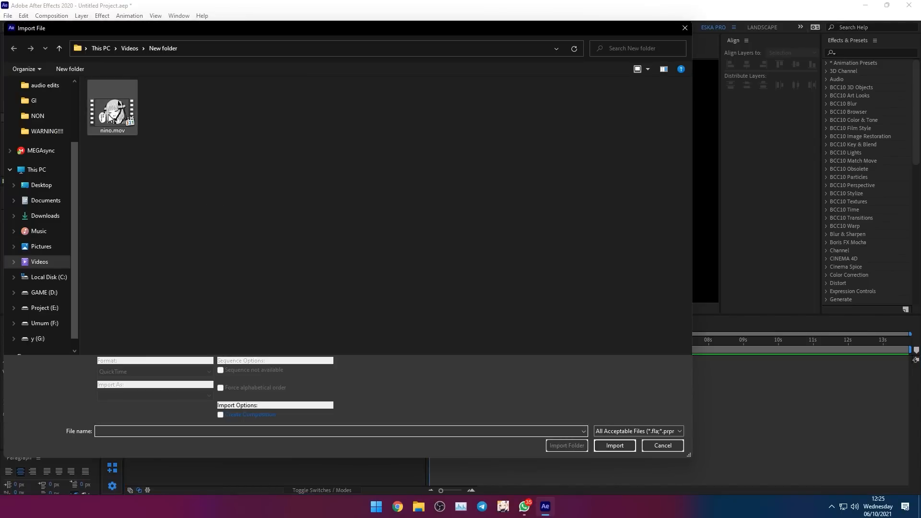
{"action": "left_click", "coordinate": [614, 445]}
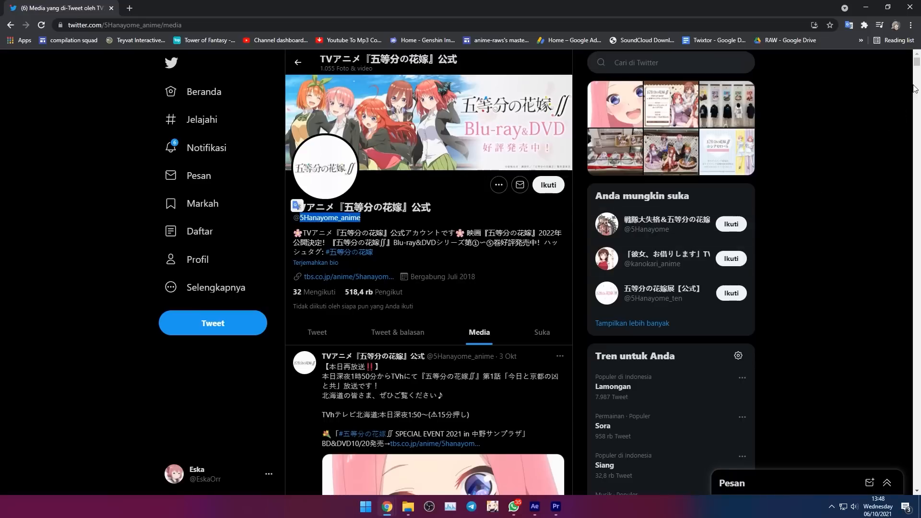
{"action": "scroll", "scroll_direction": "down", "scroll_amount": 3}
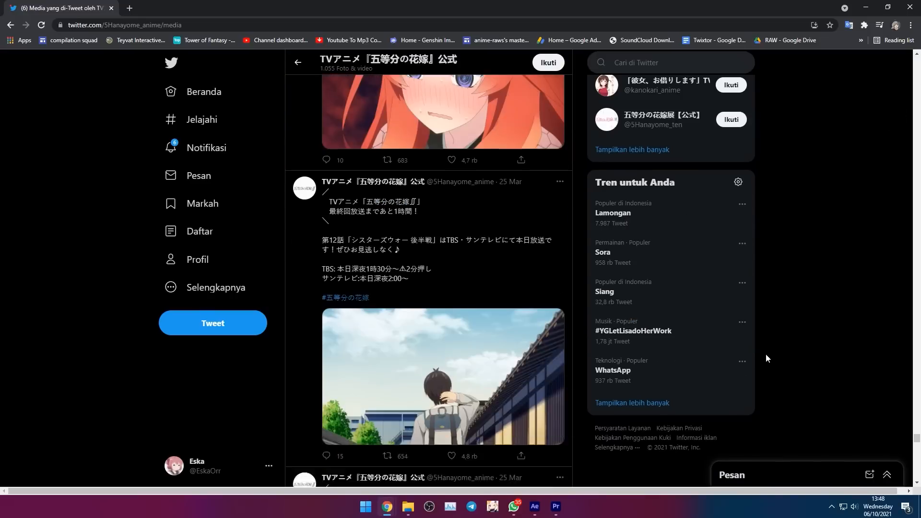
{"action": "scroll", "scroll_direction": "down", "scroll_amount": 3}
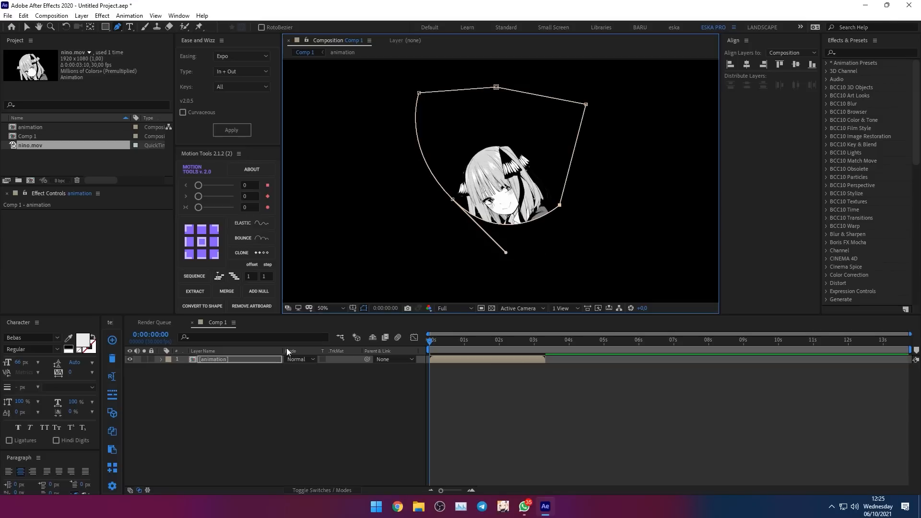
Draw a closed Pen mask around the girl's head on the animation layer.
{"action": "left_click", "coordinate": [162, 359]}
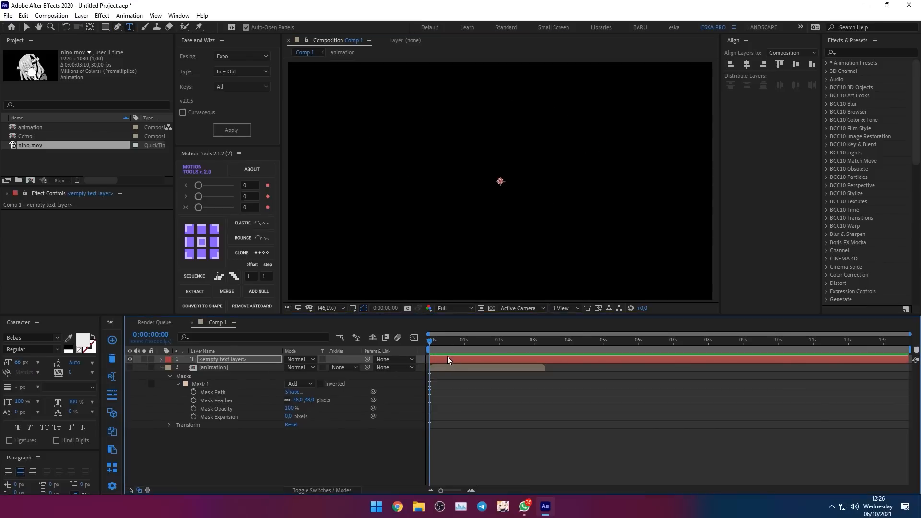
Enter the repeated text 'ESKA ESKA ESKA ESKA' on the new text layer.
{"action": "type", "text": "ESKA ESKA ESKA ESKA ESKA"}
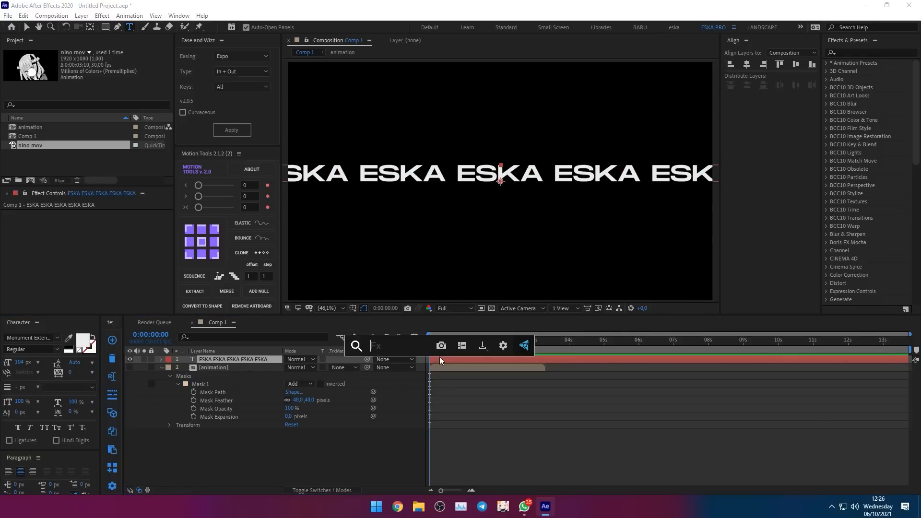
Apply CC Cylinder to the text, tilt Rotation X about 13° and adjust Light Height.
{"action": "type", "text": "cc cy"}
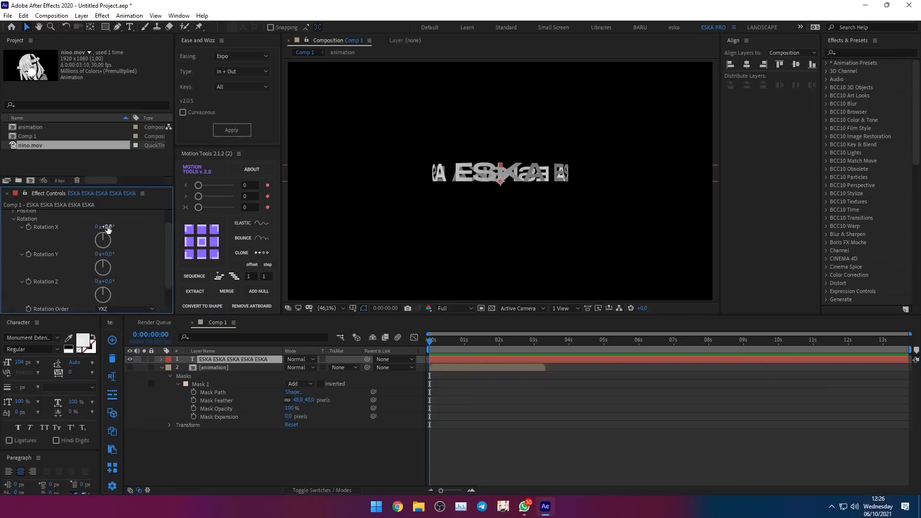
{"action": "left_click_drag", "start_coordinate": [104, 226], "coordinate": [117, 226]}
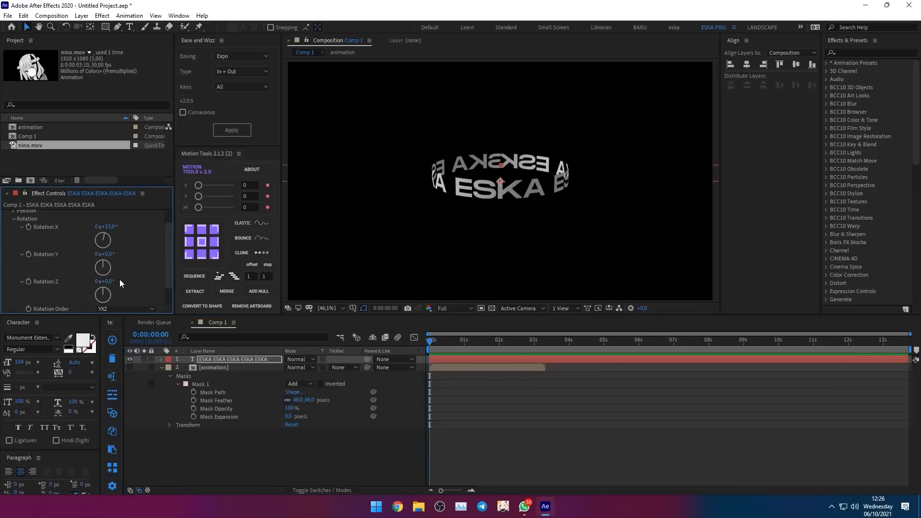
{"action": "mouse_move", "coordinate": [442, 361]}
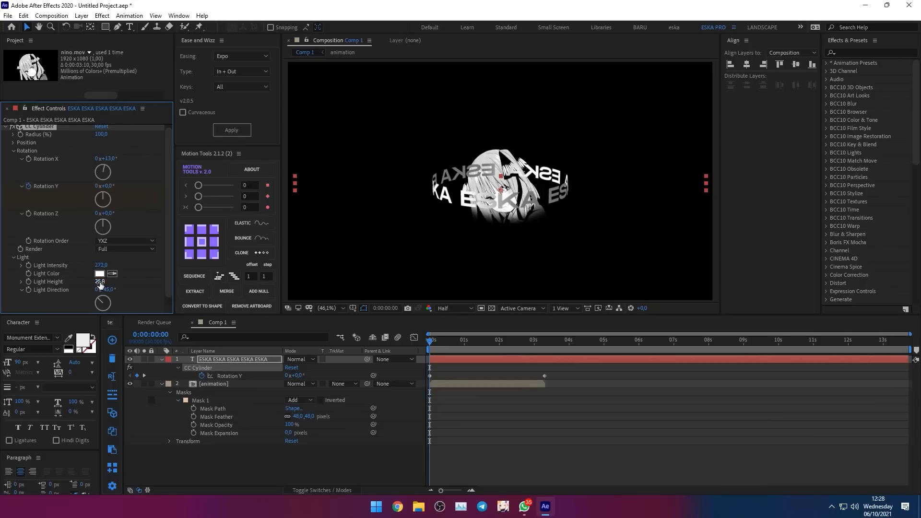
{"action": "left_click_drag", "start_coordinate": [99, 282], "coordinate": [99, 284]}
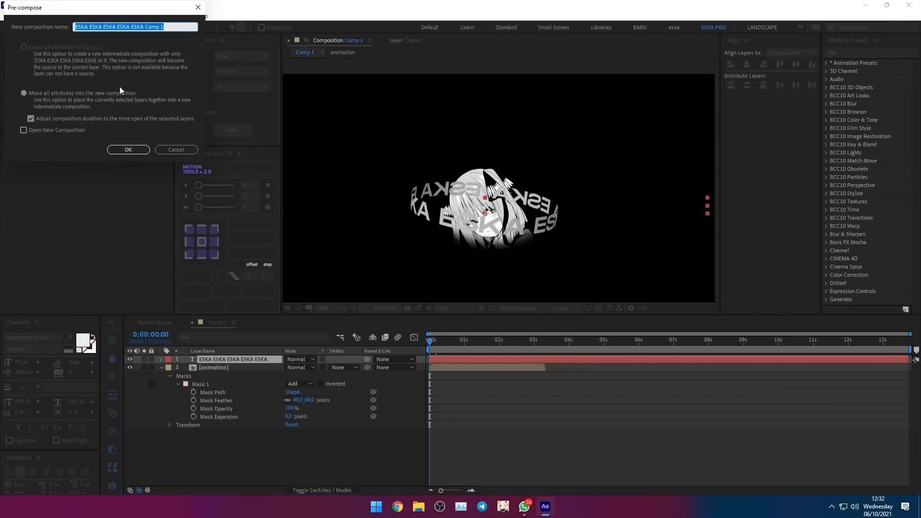
Pre-compose the ESKA text layer into a nested composition named 'test'.
{"action": "type", "text": "test"}
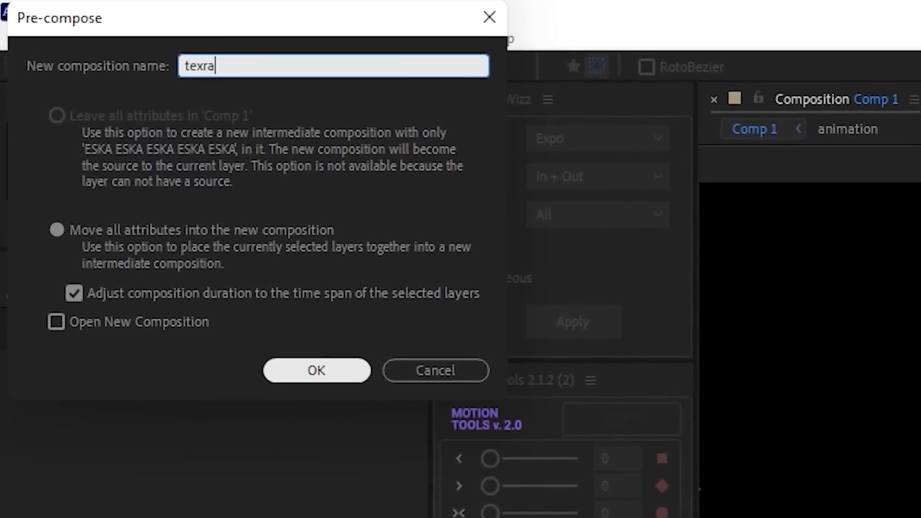
{"action": "left_click", "coordinate": [316, 371]}
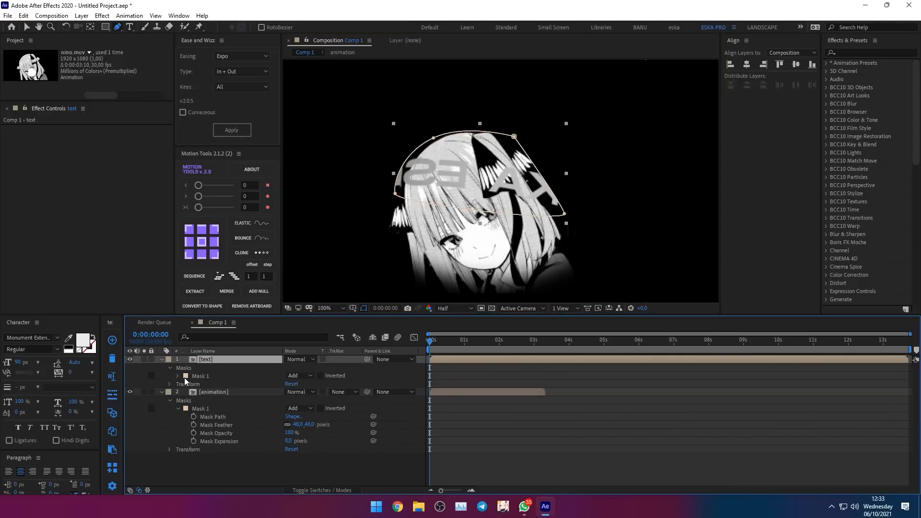
Set Mask 1 to Subtract with a 17-pixel feather and enable Mask Path keyframing.
{"action": "left_click", "coordinate": [300, 375]}
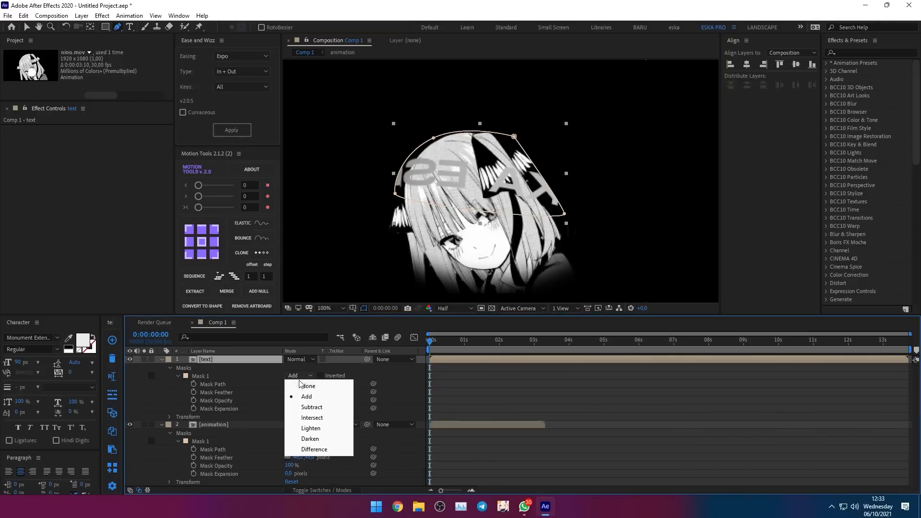
{"action": "left_click", "coordinate": [312, 407]}
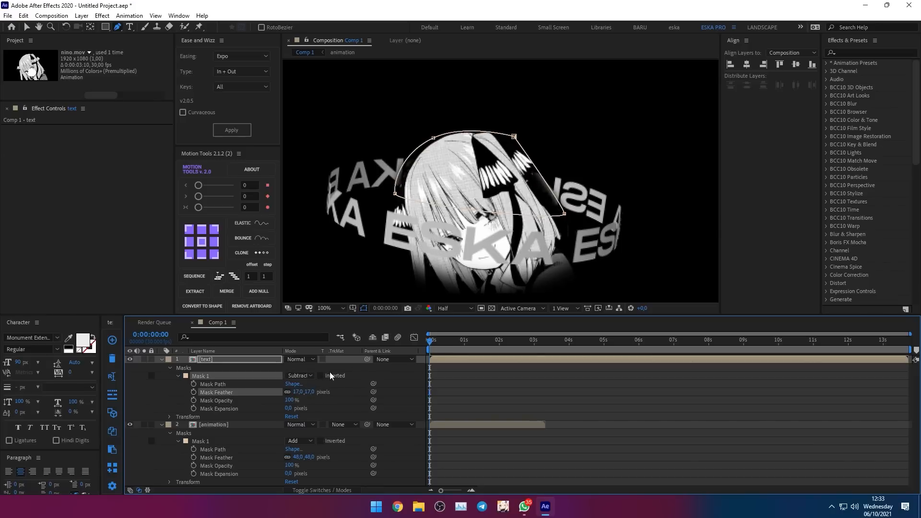
{"action": "left_click", "coordinate": [464, 340]}
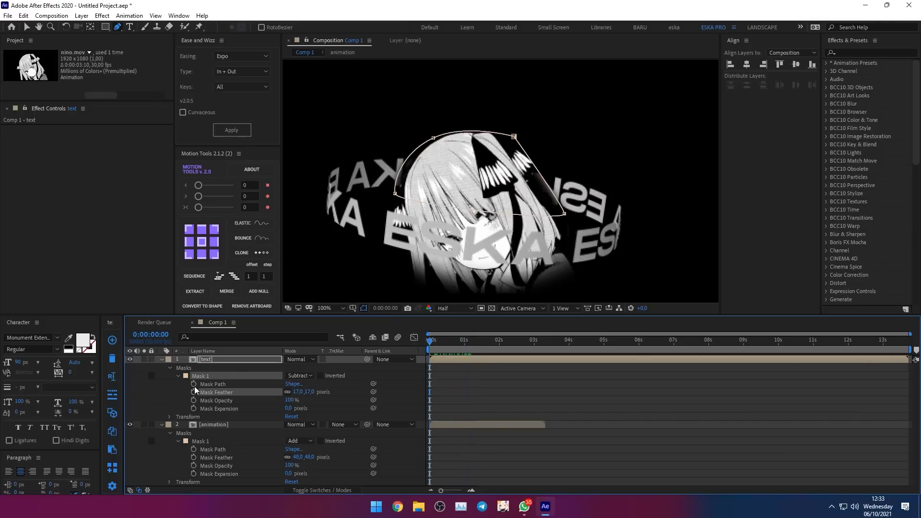
{"action": "left_click", "coordinate": [221, 383]}
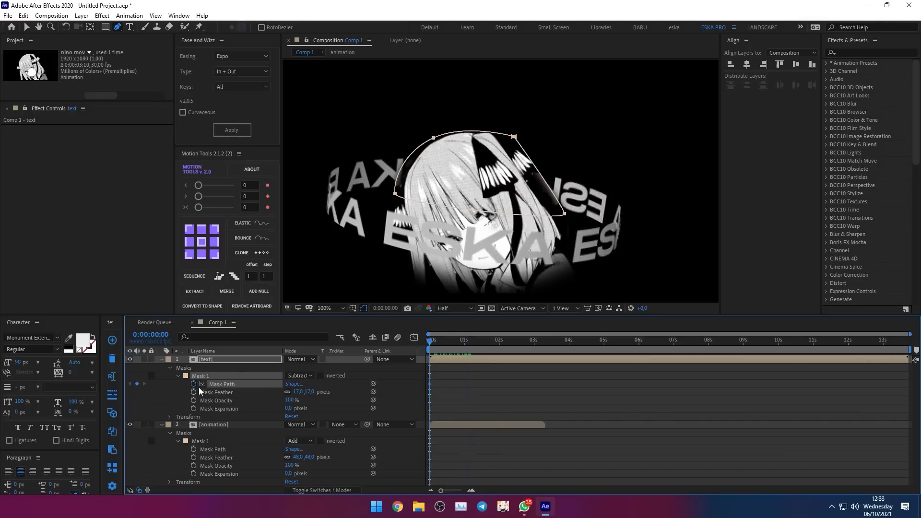
Add Mask Path keyframes around one second so the mask follows the head, then search 'dee' for Deep Glow.
{"action": "left_click", "coordinate": [468, 339]}
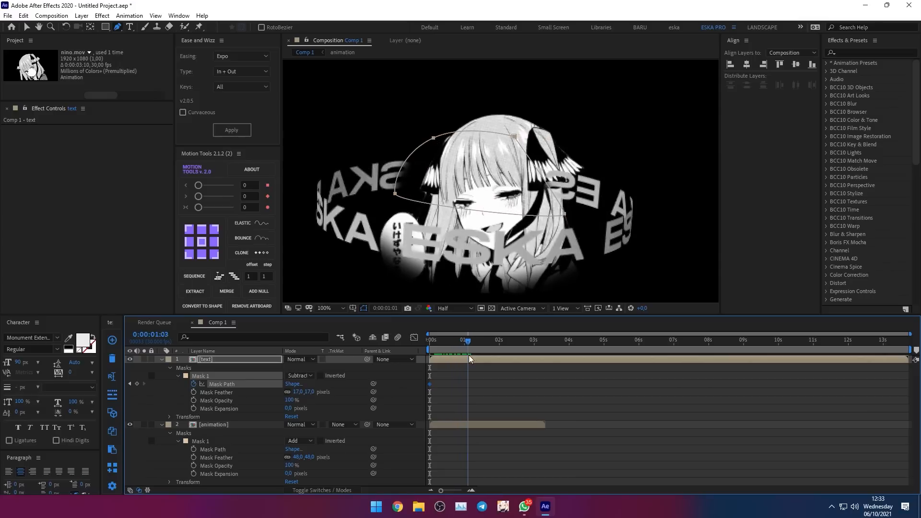
{"action": "left_click", "coordinate": [456, 339]}
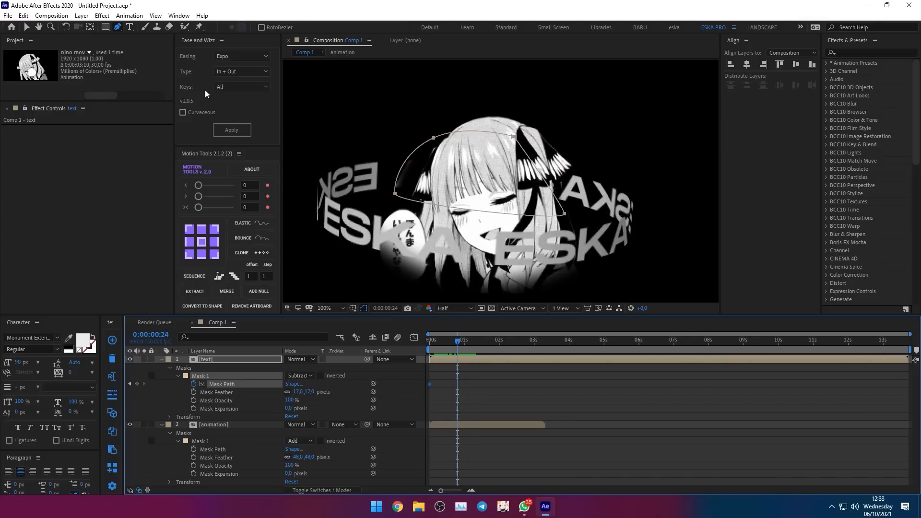
{"action": "left_click", "coordinate": [430, 339]}
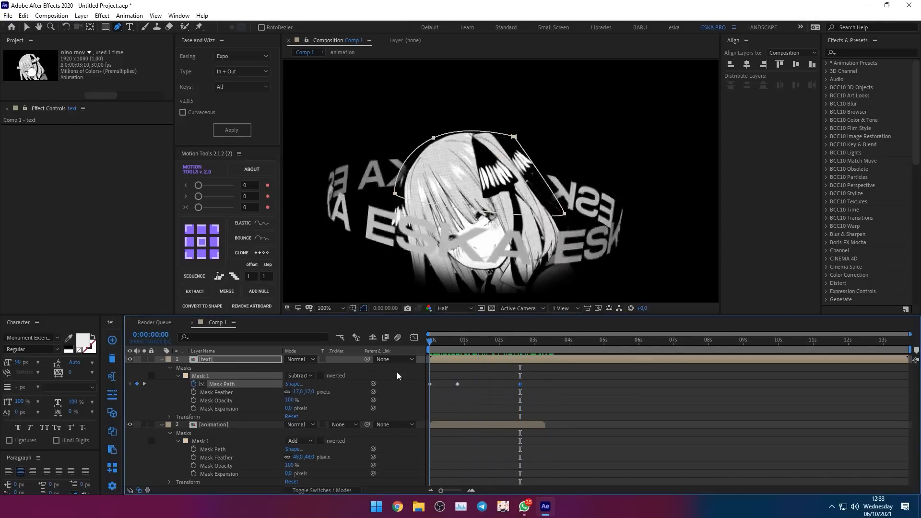
{"action": "left_click_drag", "start_coordinate": [430, 340], "coordinate": [434, 340]}
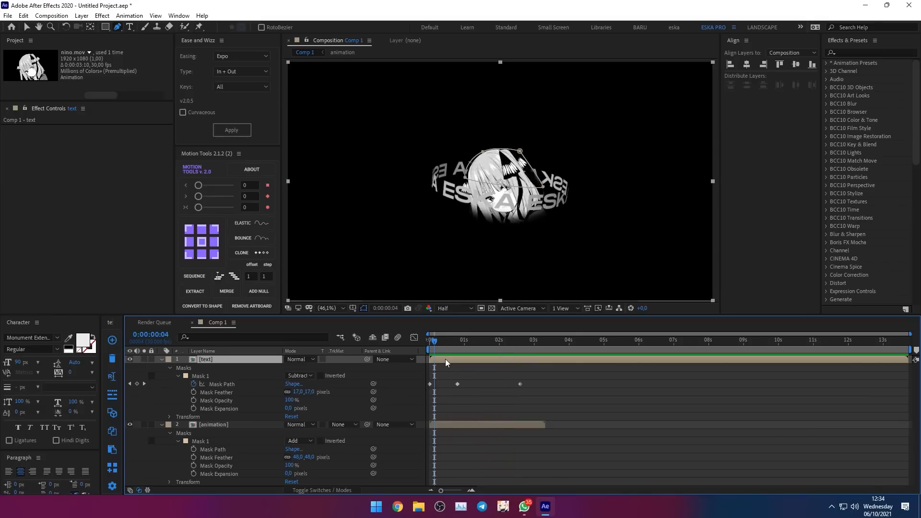
{"action": "type", "text": "dee"}
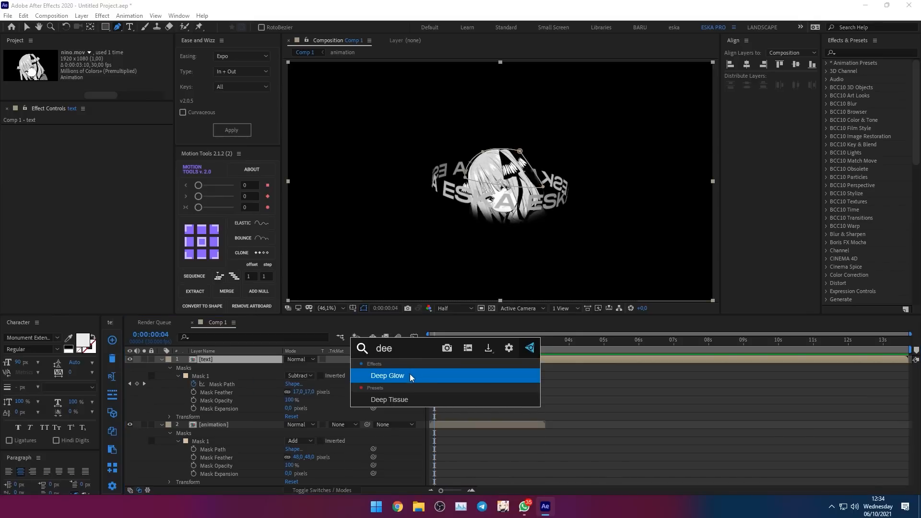